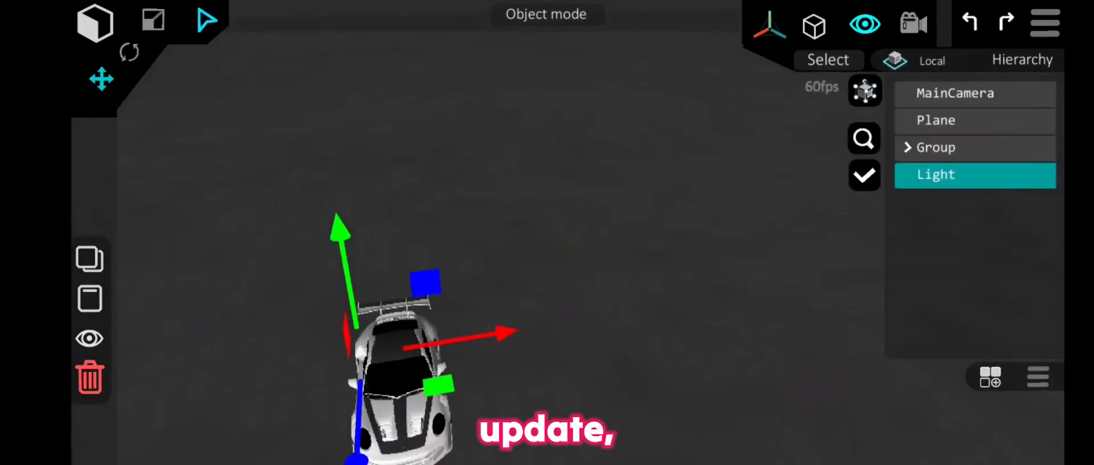
Render the Porsche scene in Reconn 4D, saving porscheImage(1).png to ReconnGallery
click(814, 25)
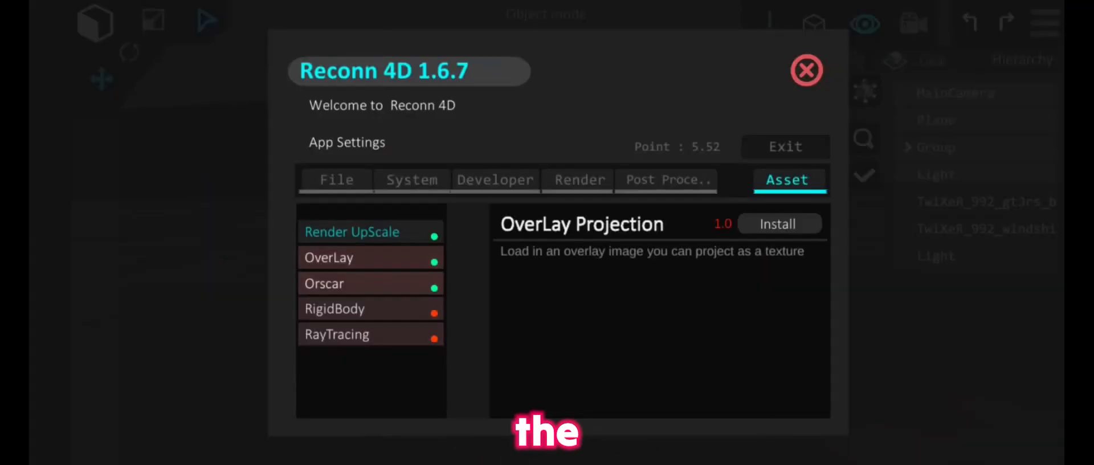
click(353, 231)
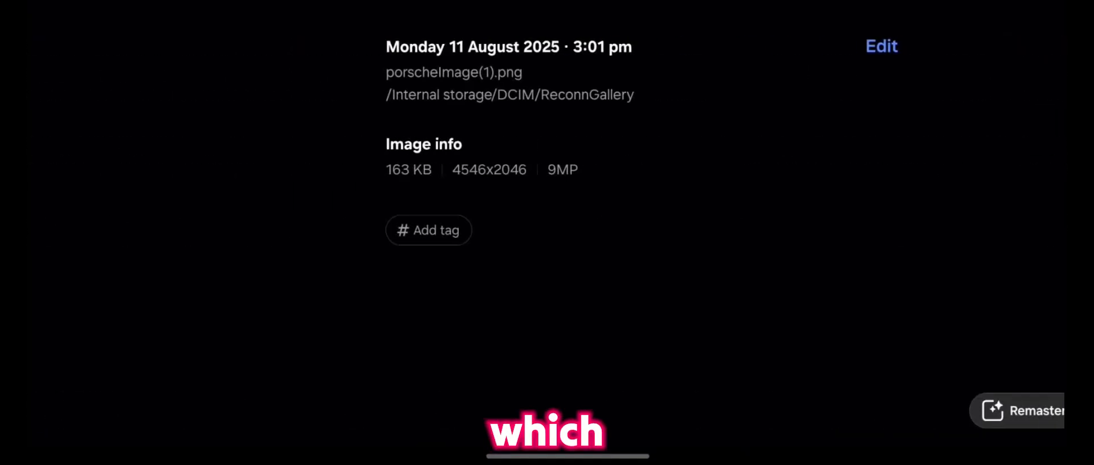
Edit porscheImage(1).png and open its crop and straighten tool
click(880, 46)
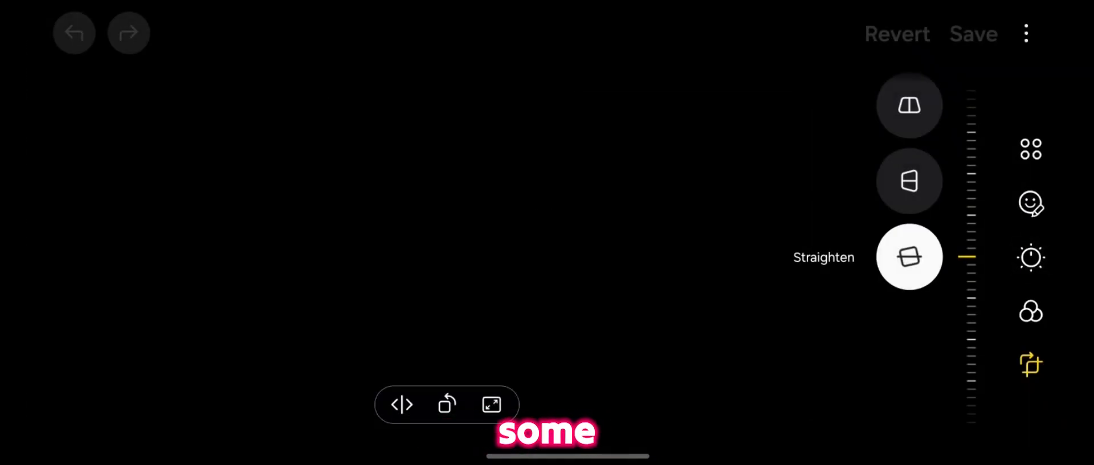
click(1031, 258)
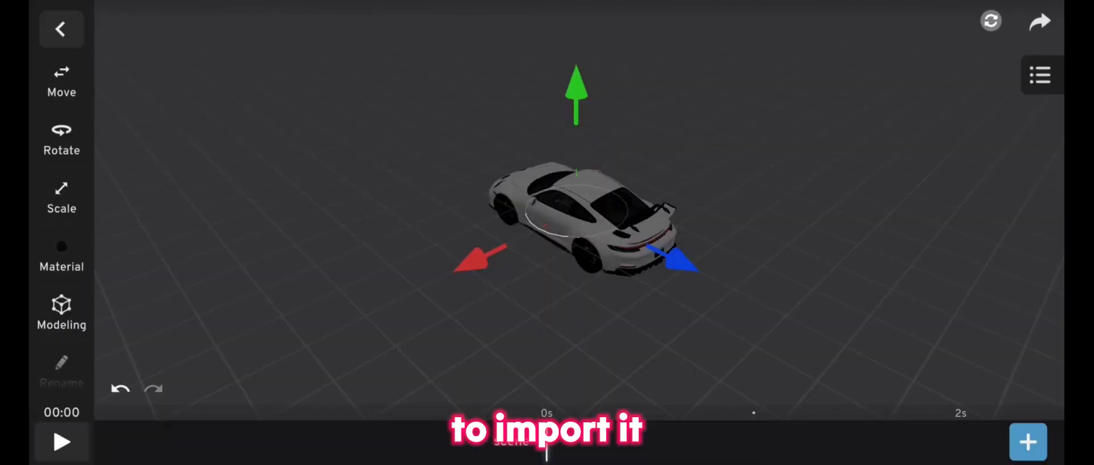
Import the Porsche 911 GT3 model into a new Prisma 3D scene
click(61, 29)
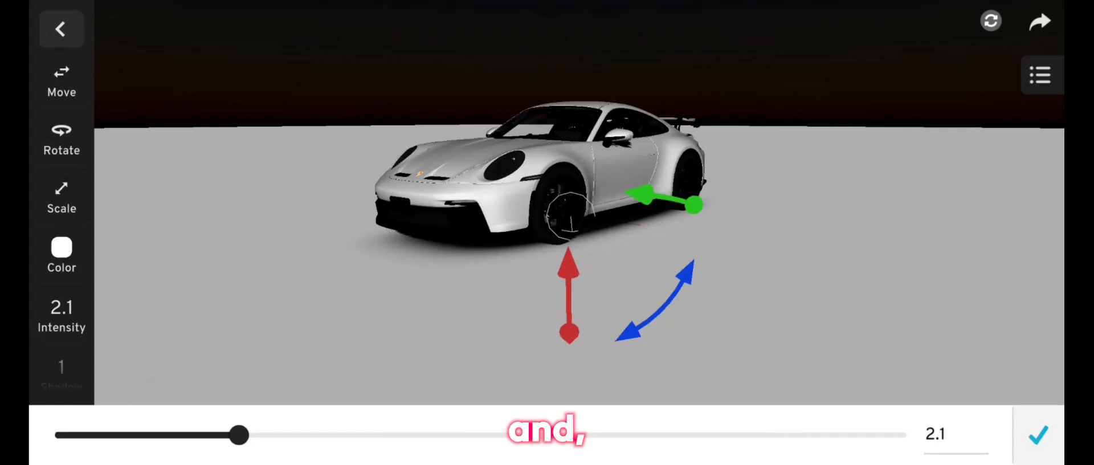
Set the light colour to white (FFFFFF) and view the scene through the camera
click(61, 254)
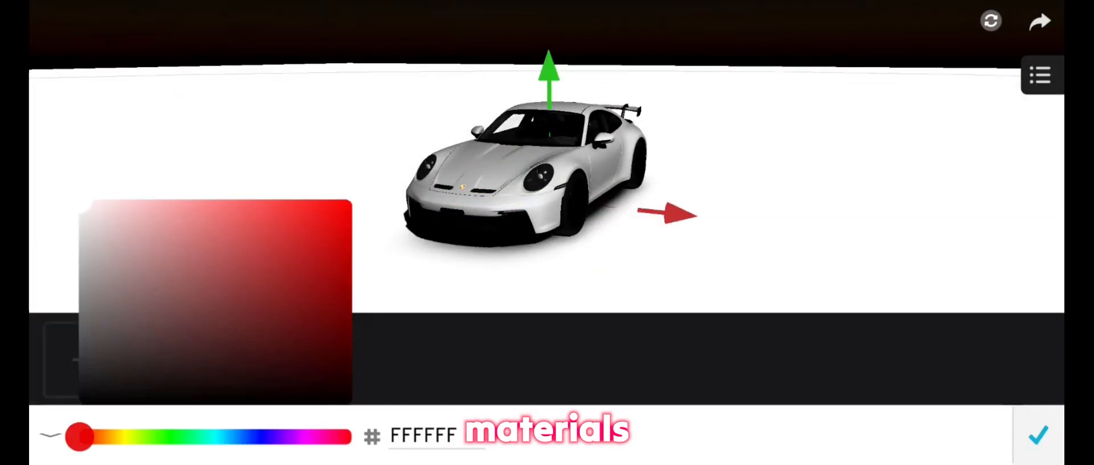
click(1039, 433)
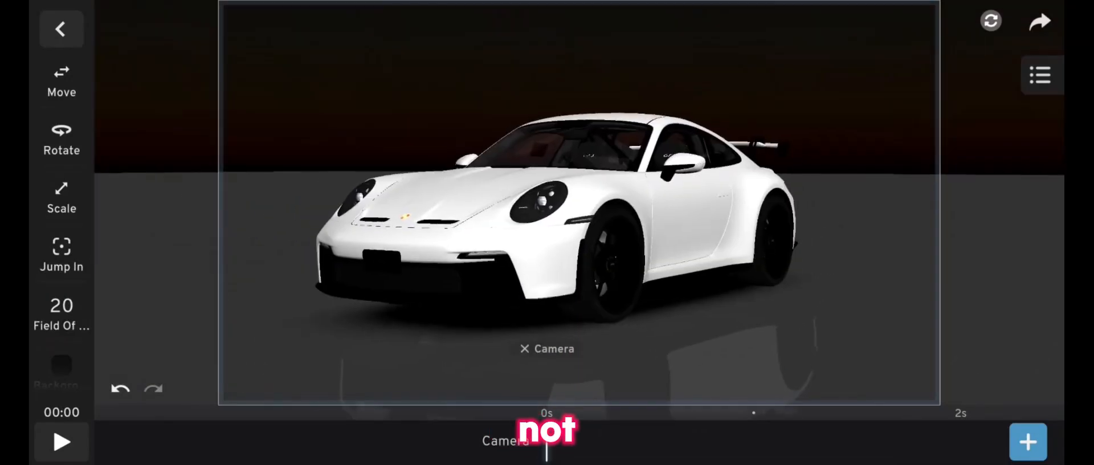
click(1039, 21)
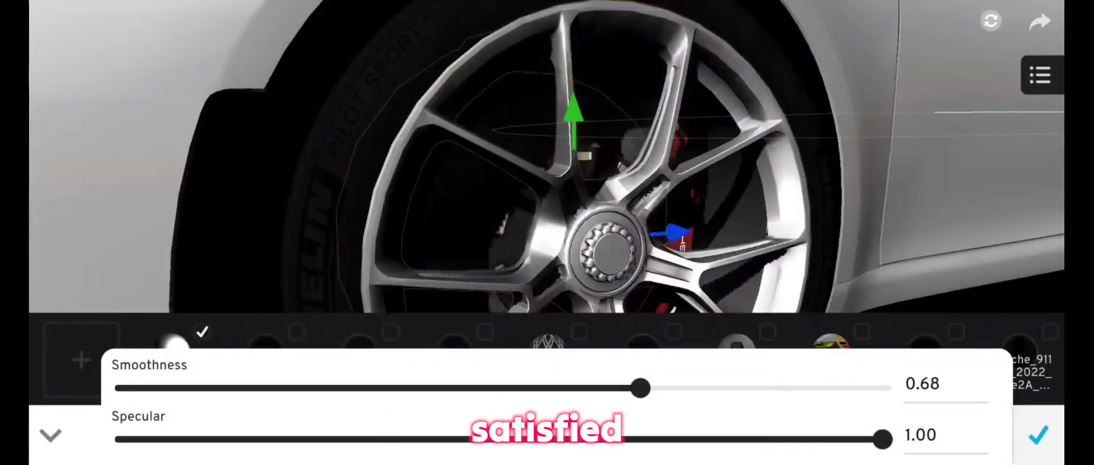
Tune wheel shininess and give calipers smoothness 0.92, specular 0.41
drag(641, 389, 774, 388)
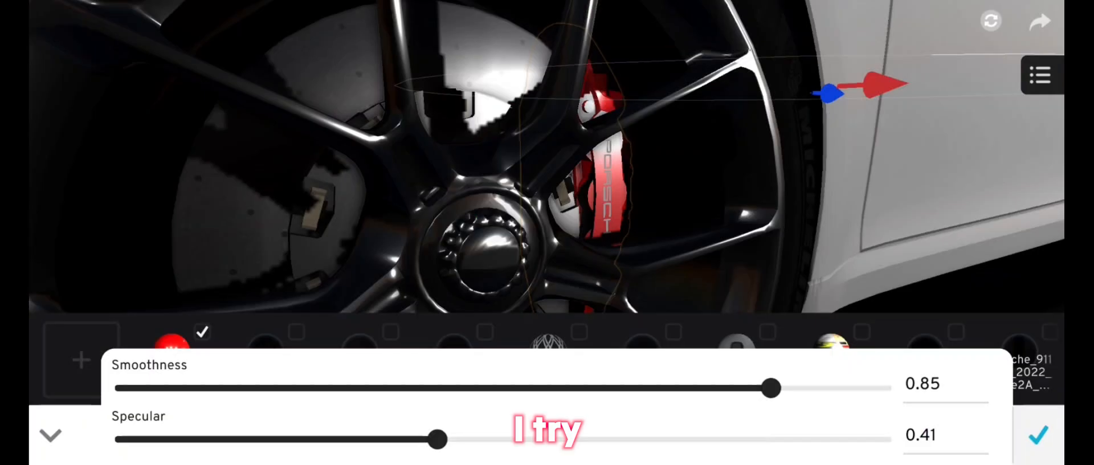
drag(770, 388, 820, 388)
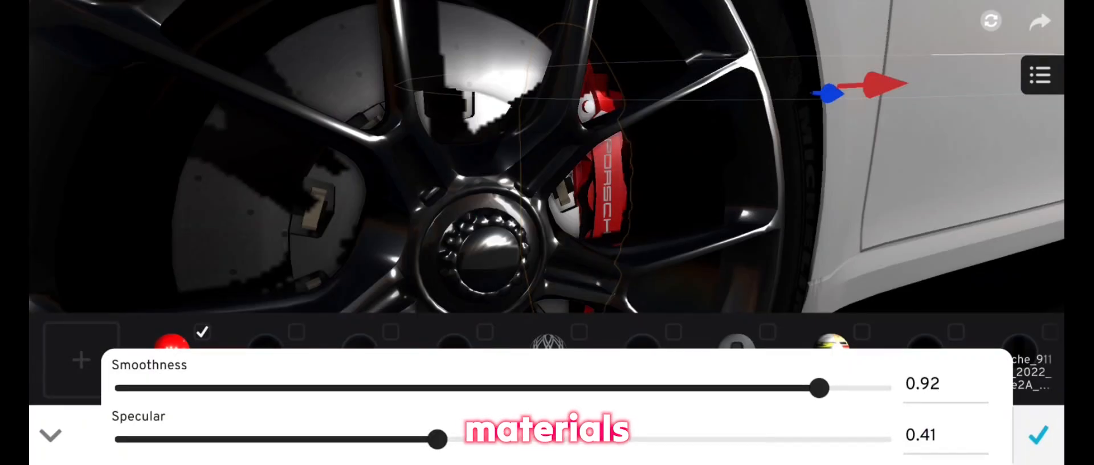
click(1040, 437)
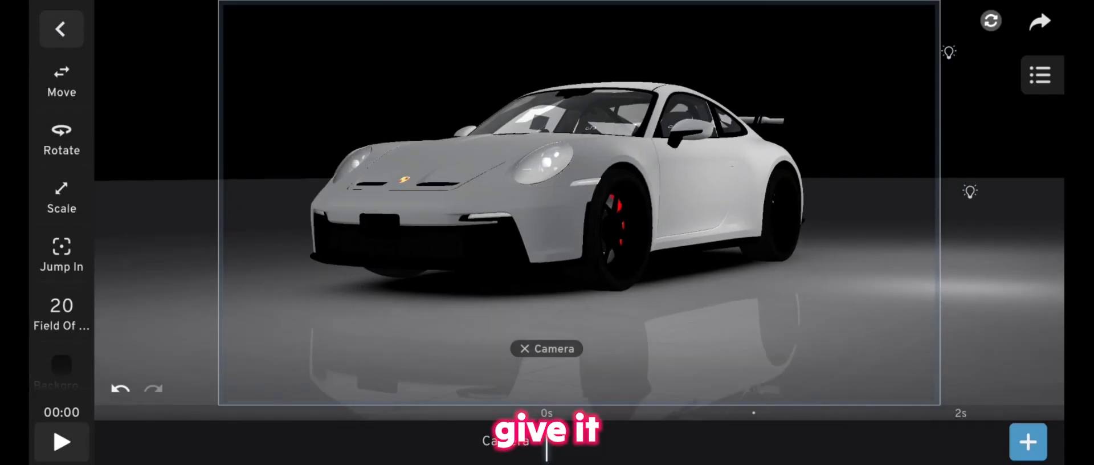